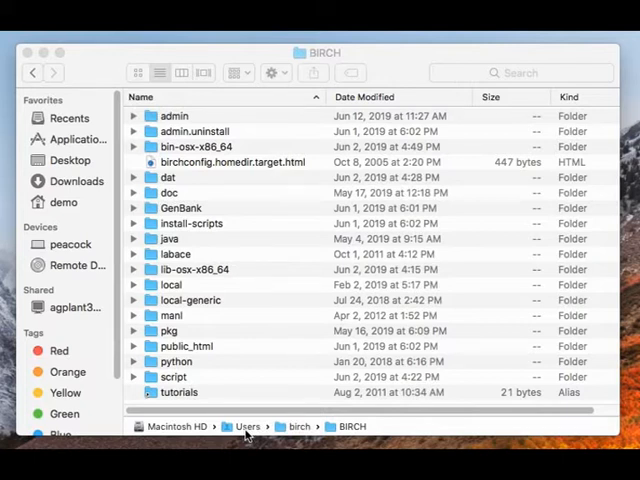
{"action": "mouse_move", "coordinate": [296, 426]}
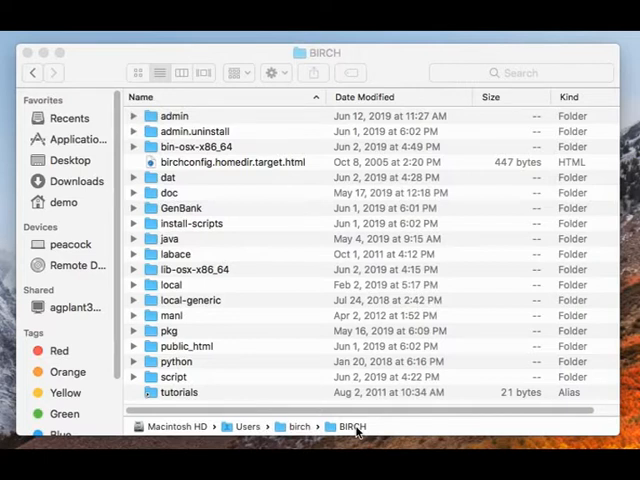
{"action": "mouse_move", "coordinate": [296, 180]}
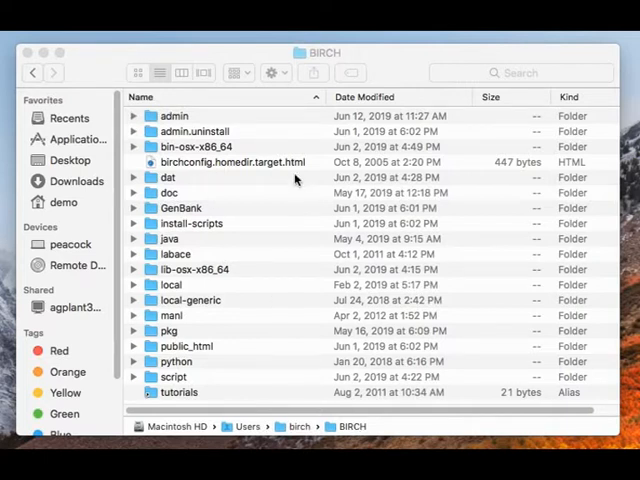
{"action": "mouse_move", "coordinate": [210, 208]}
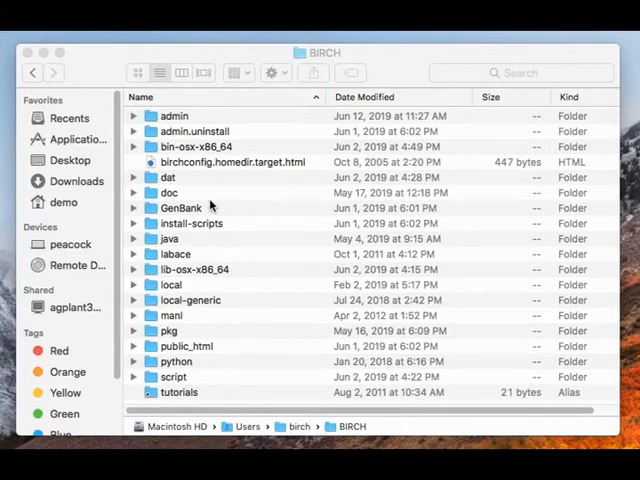
{"action": "mouse_move", "coordinate": [160, 116]}
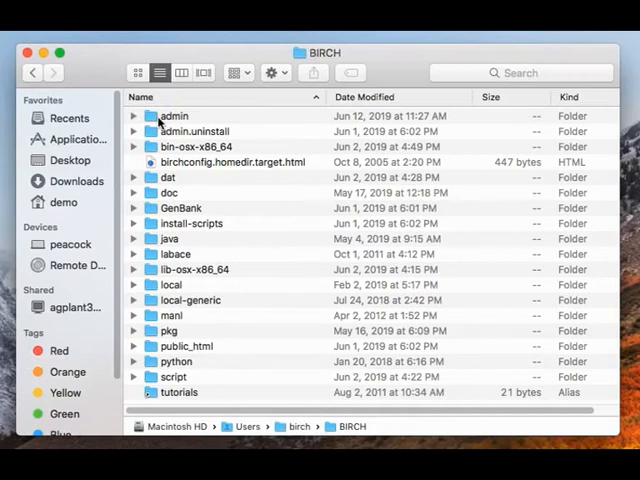
Inspect the admin, doc, local and platform folders, then check Java with java -version and start python
{"action": "left_click", "coordinate": [173, 116]}
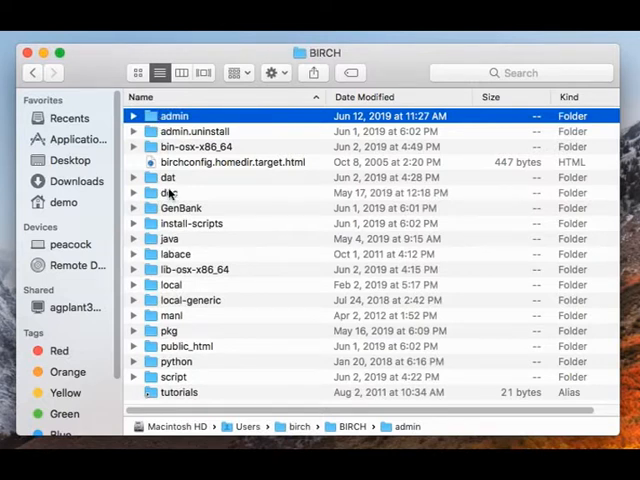
{"action": "left_click", "coordinate": [168, 192]}
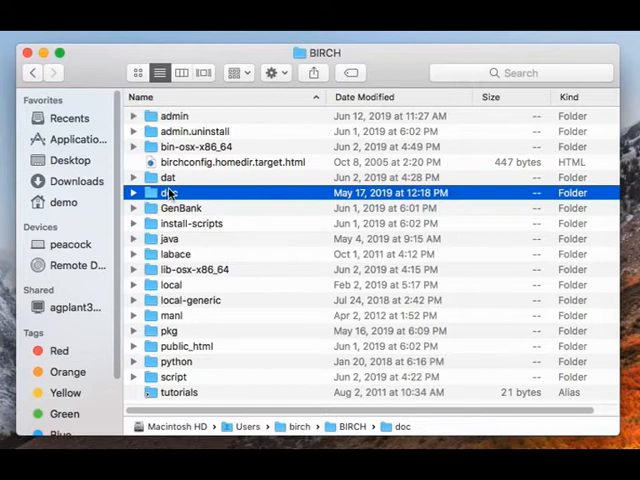
{"action": "left_click", "coordinate": [172, 285]}
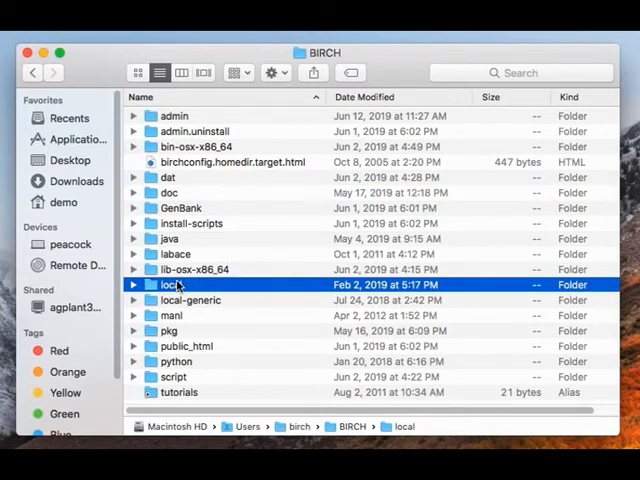
{"action": "mouse_move", "coordinate": [250, 231]}
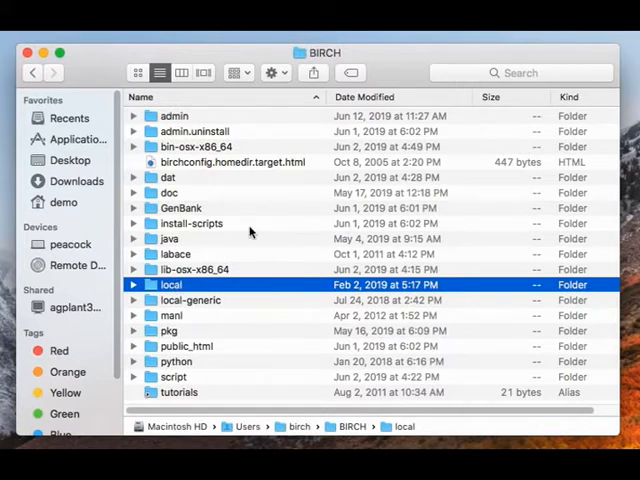
{"action": "mouse_move", "coordinate": [297, 243]}
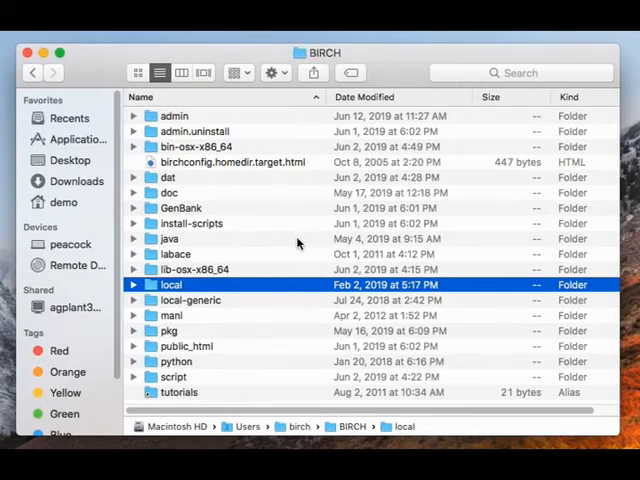
{"action": "left_click", "coordinate": [197, 146]}
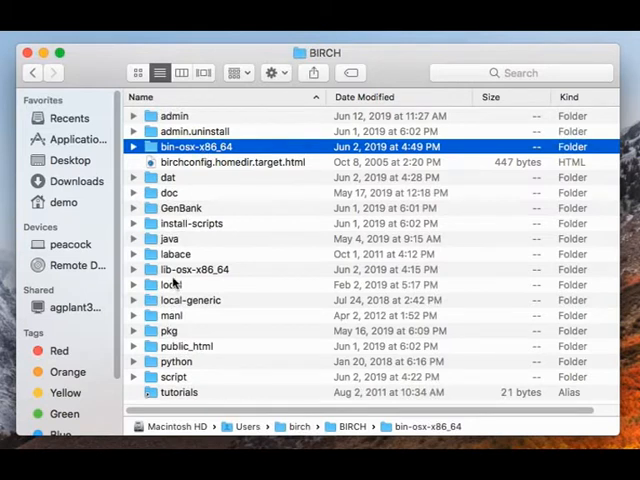
{"action": "right_click", "coordinate": [196, 269]}
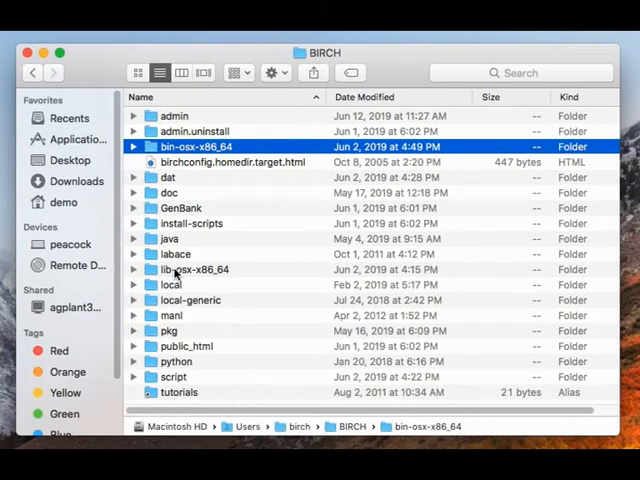
{"action": "left_click", "coordinate": [196, 269]}
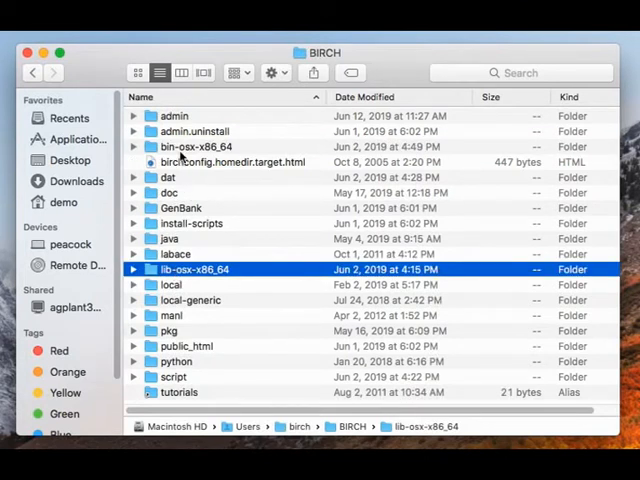
{"action": "mouse_move", "coordinate": [190, 269]}
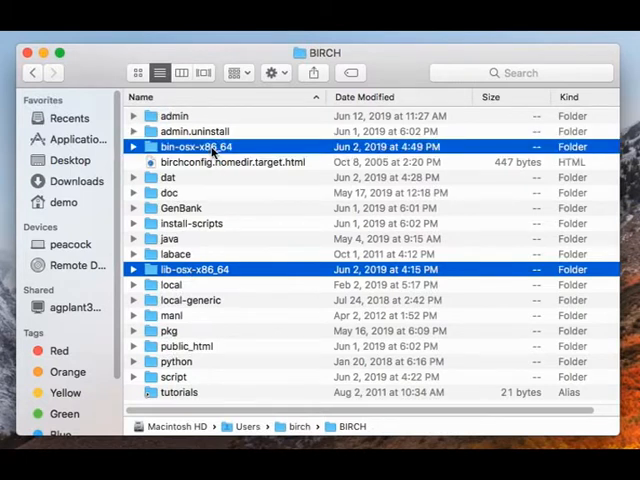
{"action": "mouse_move", "coordinate": [236, 270]}
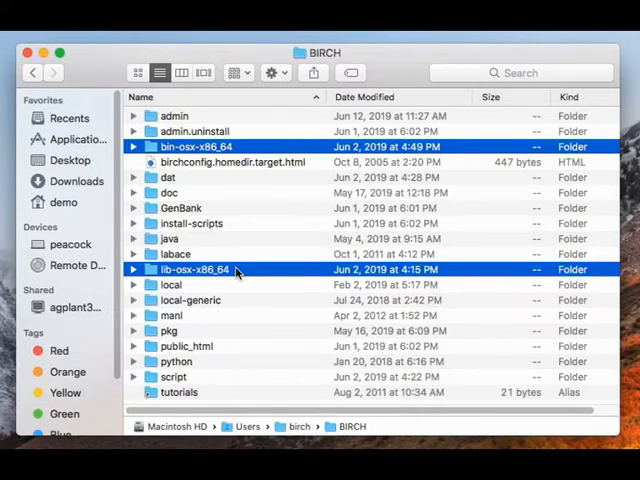
{"action": "mouse_move", "coordinate": [296, 242]}
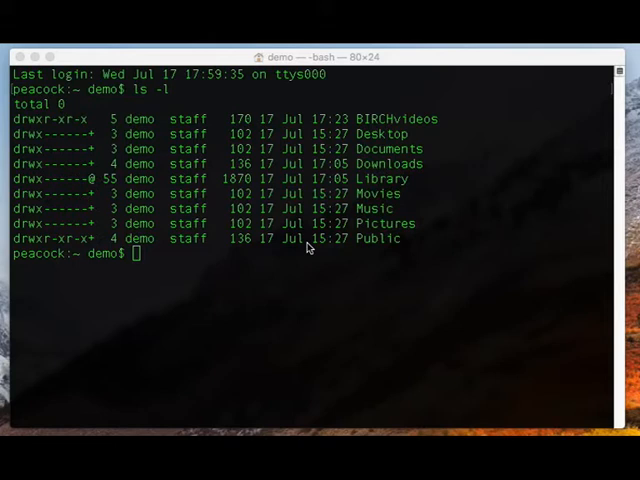
{"action": "mouse_move", "coordinate": [283, 258]}
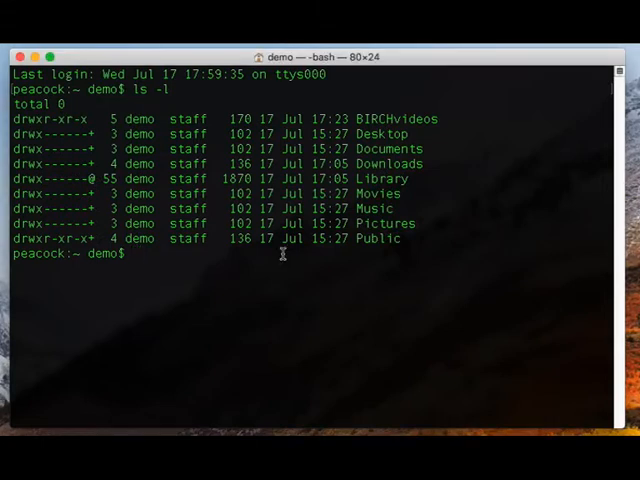
{"action": "type", "text": "java -version"}
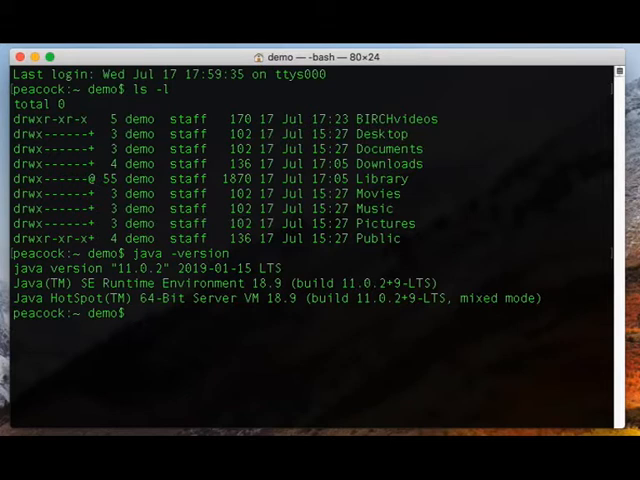
{"action": "type", "text": "python"}
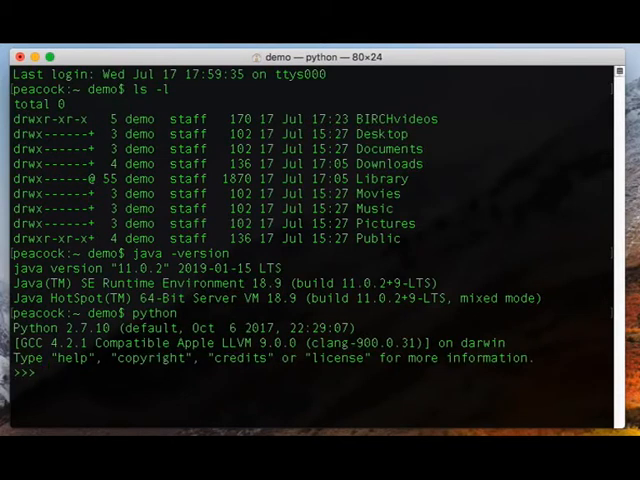
Exit Python 2.7.10, confirm Python 3.7.2 with python3, then type which tcsh
{"action": "key", "text": "ctrl+d"}
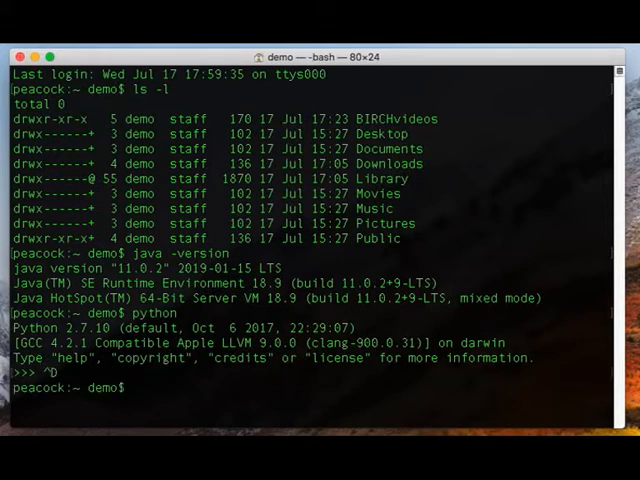
{"action": "type", "text": "p"}
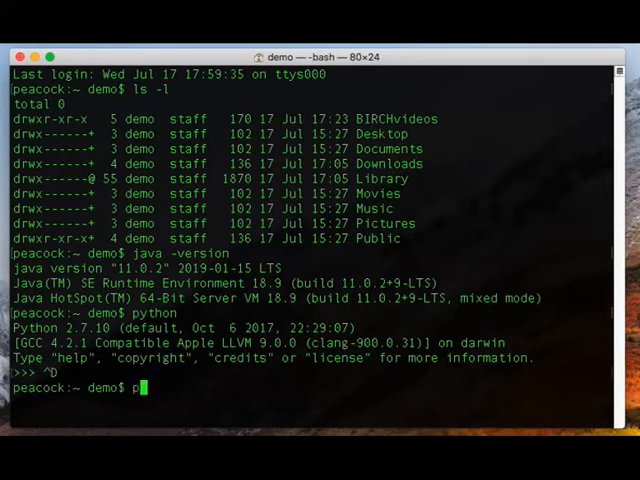
{"action": "type", "text": "ython3"}
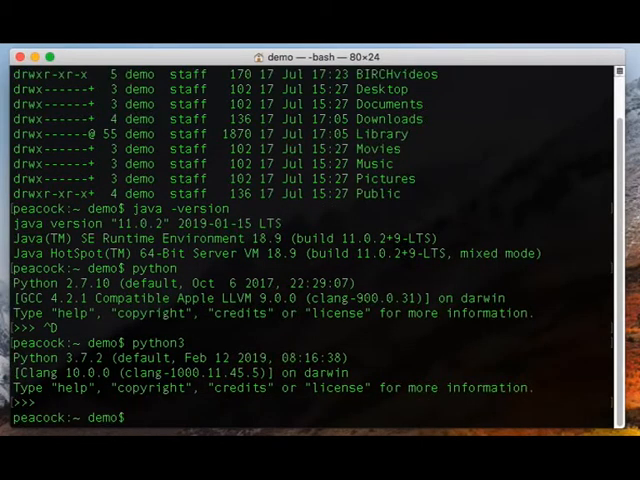
{"action": "type", "text": "which"}
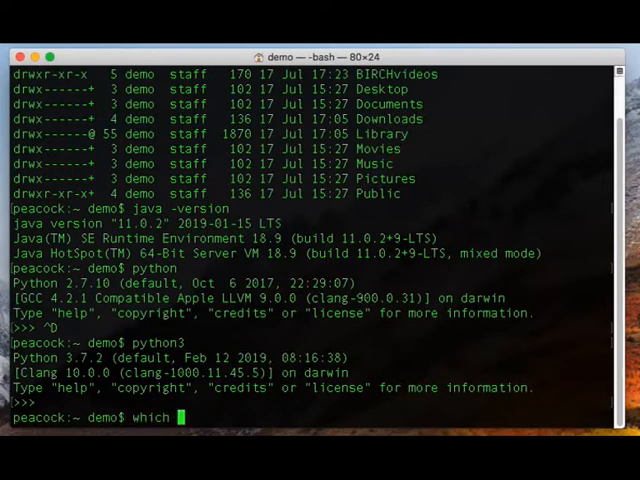
{"action": "type", "text": "tcsh"}
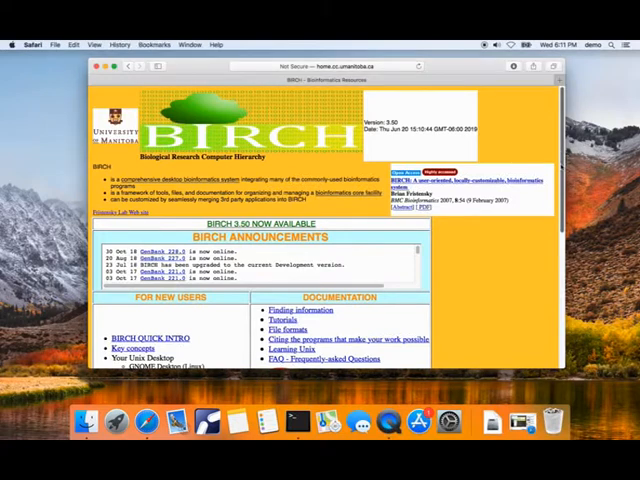
Scroll down the BIRCH Bioinformatics Resources home page announcing BIRCH 3.50
{"action": "scroll", "scroll_direction": "down", "scroll_amount": 3}
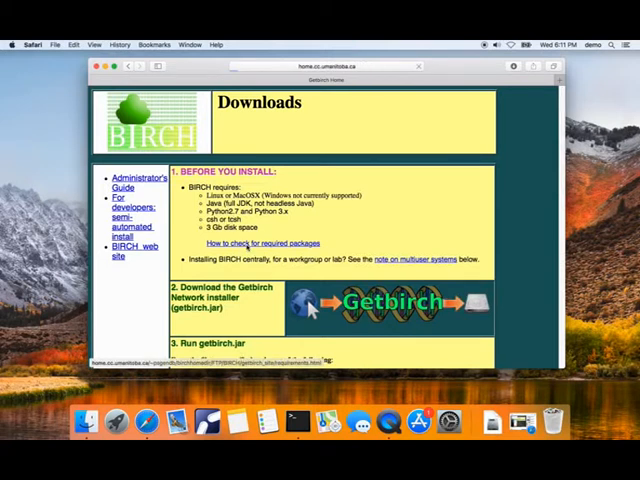
Open the required-packages instructions and scroll through the Mac, Ubuntu and Fedora install steps
{"action": "left_click", "coordinate": [262, 243]}
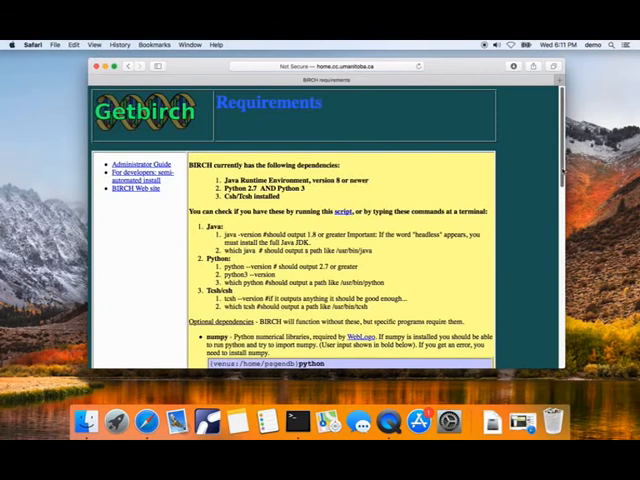
{"action": "scroll", "scroll_direction": "down", "scroll_amount": 3}
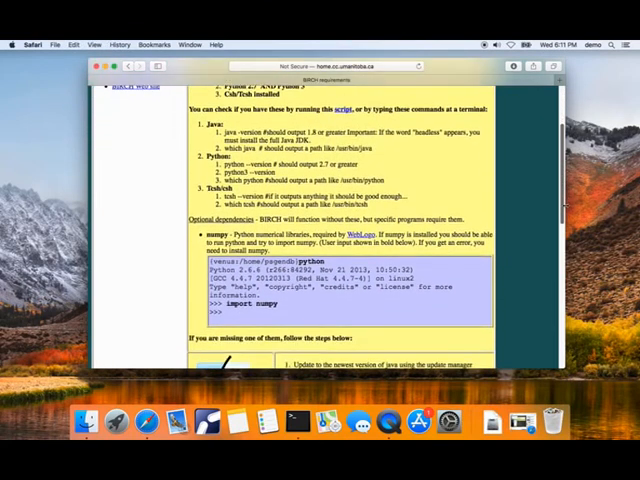
{"action": "scroll", "scroll_direction": "down", "scroll_amount": 3}
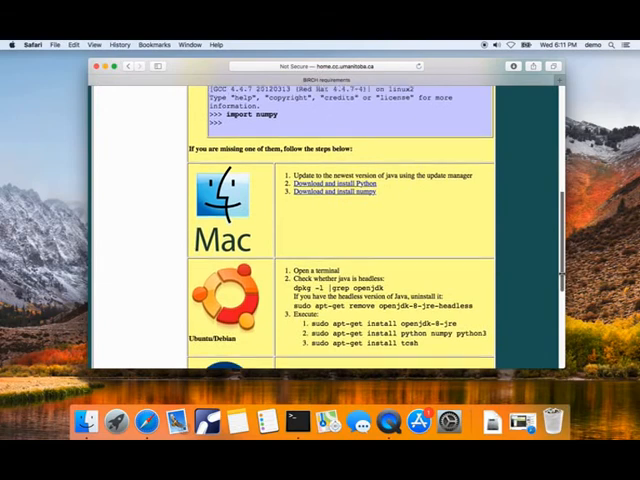
{"action": "scroll", "scroll_direction": "down", "scroll_amount": 3}
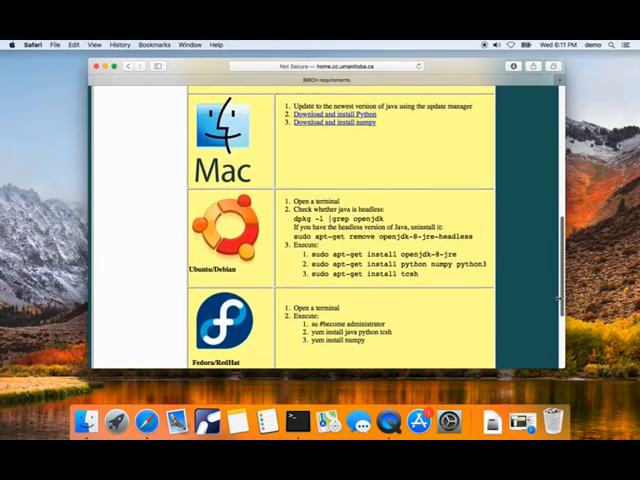
{"action": "scroll", "scroll_direction": "down", "scroll_amount": 3}
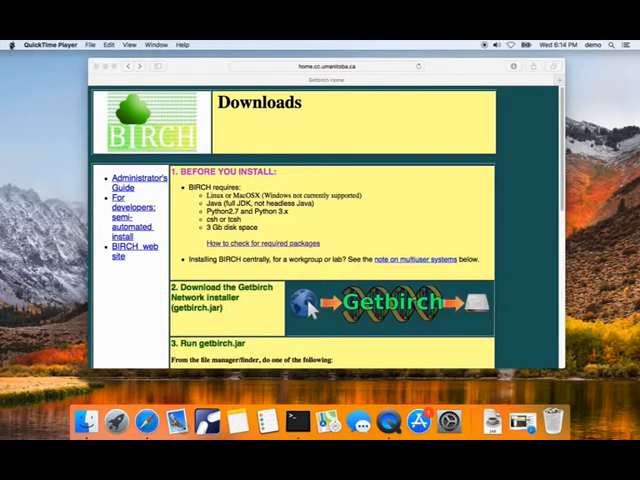
Open Security & Privacy in System Preferences and unlock it with the admin name and password
{"action": "left_click", "coordinate": [16, 45]}
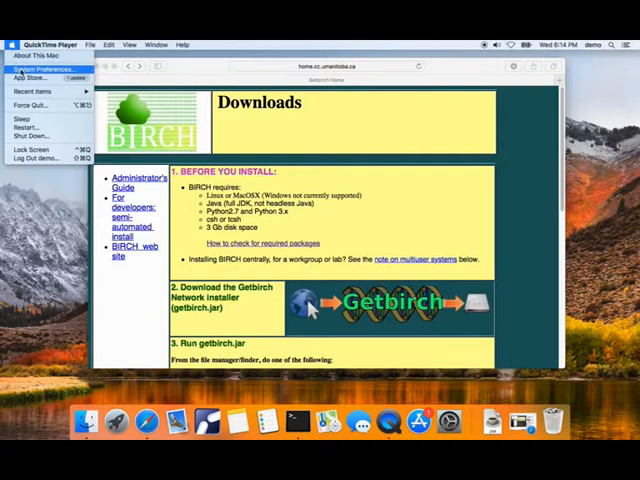
{"action": "left_click", "coordinate": [53, 69]}
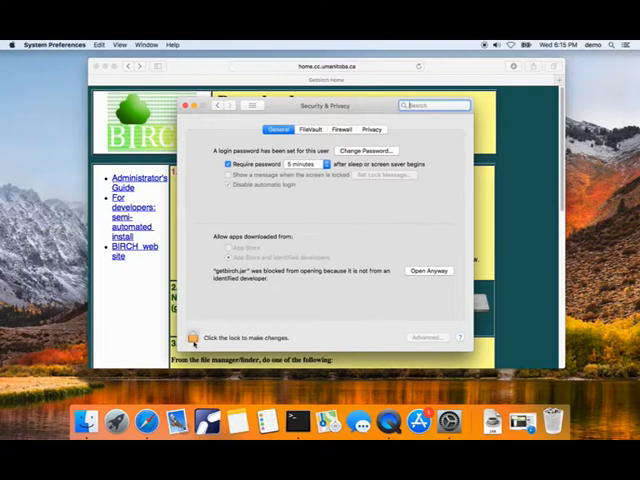
{"action": "left_click", "coordinate": [194, 336]}
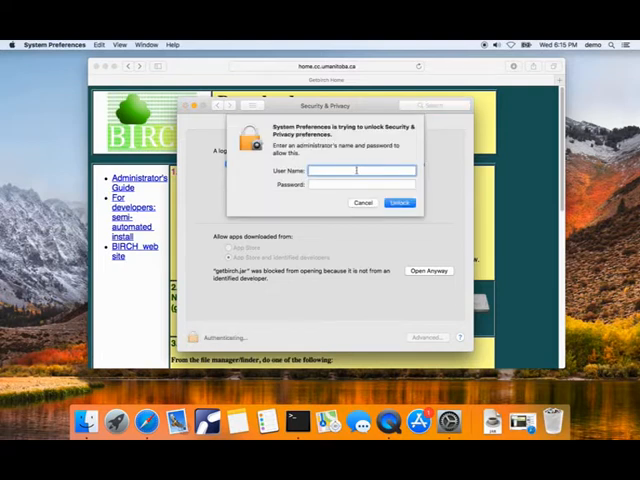
{"action": "type", "text": "tra"}
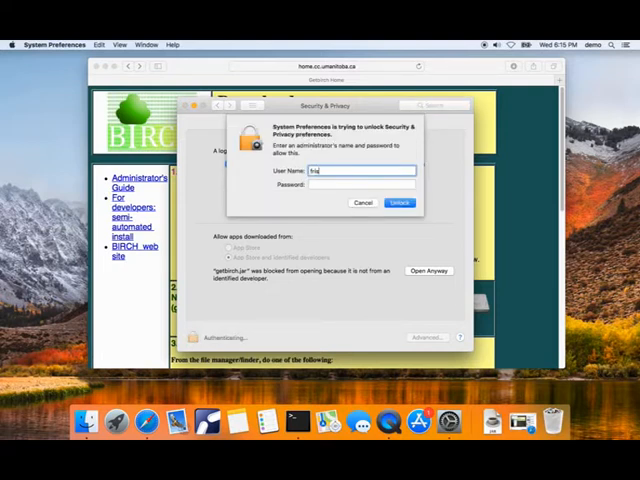
{"action": "type", "text": "st"}
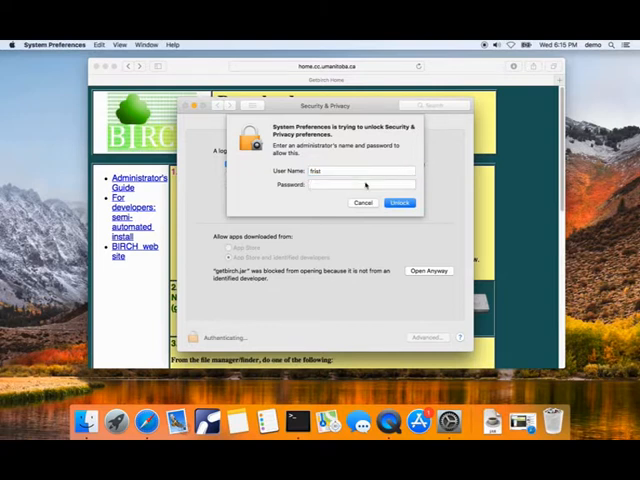
{"action": "type", "text": "••"}
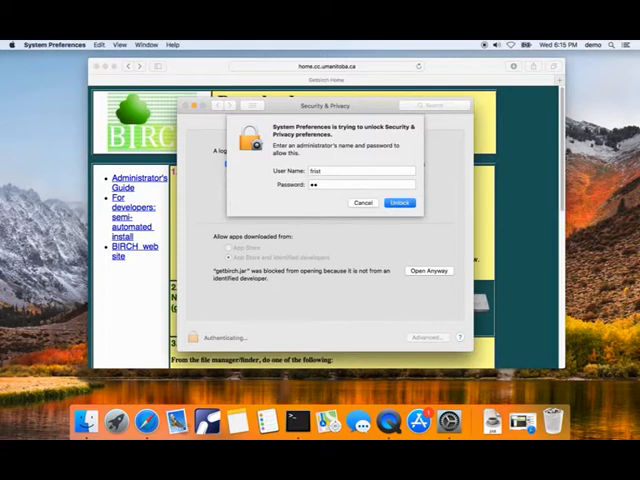
{"action": "type", "text": "••••"}
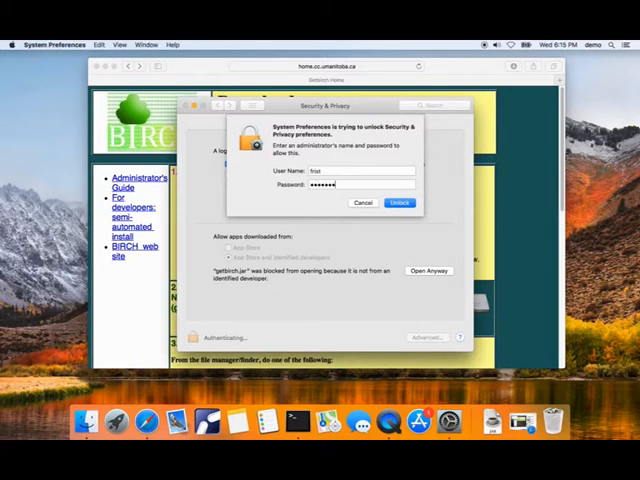
{"action": "left_click", "coordinate": [398, 202]}
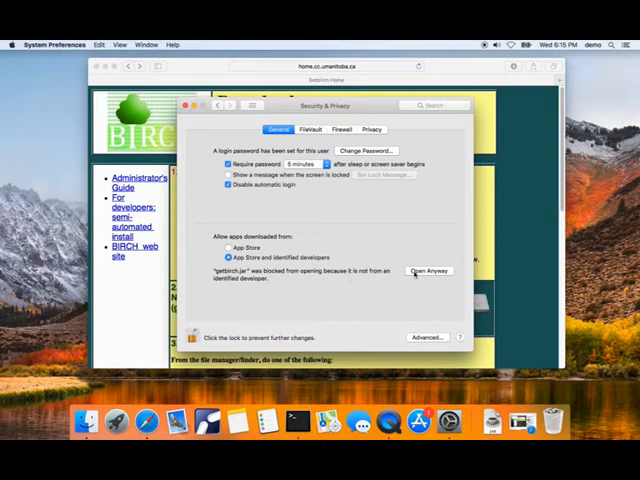
Override the getbirch.jar block with Open Anyway, confirm opening, and authorise the change
{"action": "left_click", "coordinate": [429, 270]}
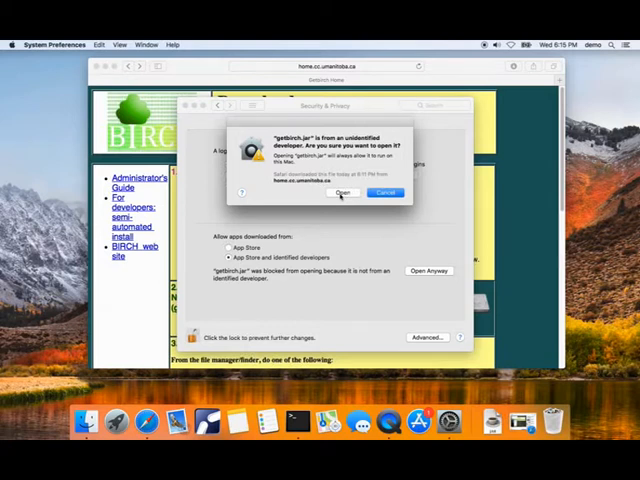
{"action": "left_click", "coordinate": [343, 192]}
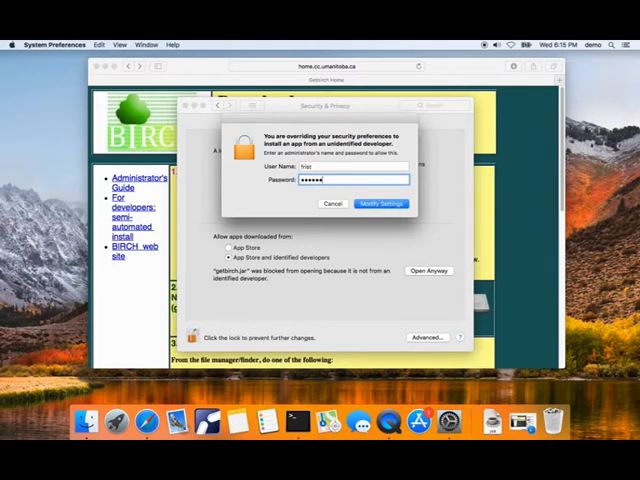
{"action": "left_click", "coordinate": [381, 204]}
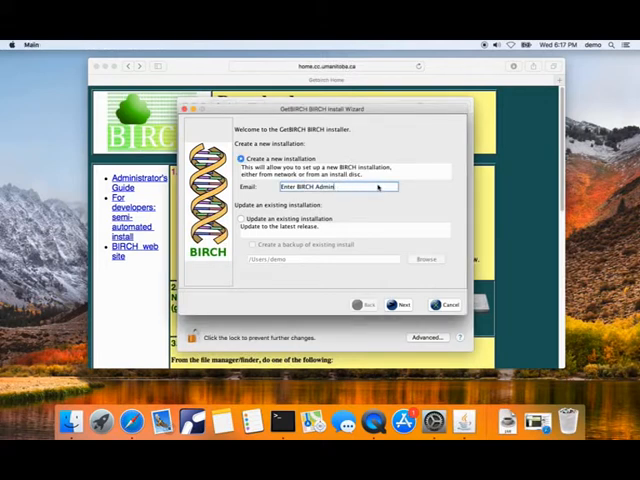
Enter the BIRCH administrator email for a new installation and continue to the next page
{"action": "left_click", "coordinate": [336, 187]}
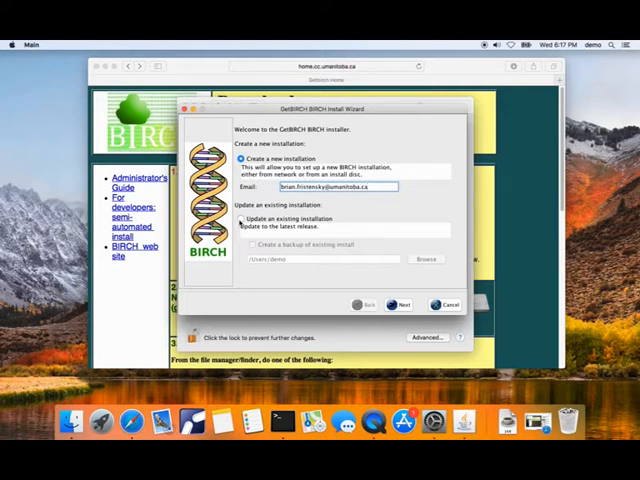
{"action": "left_click", "coordinate": [401, 304]}
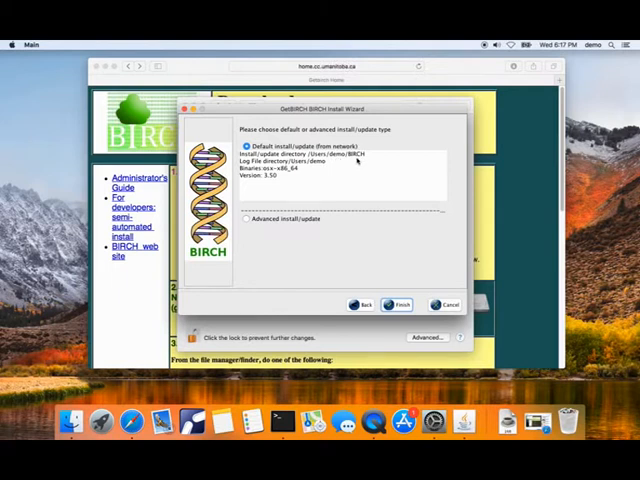
{"action": "mouse_move", "coordinate": [336, 189]}
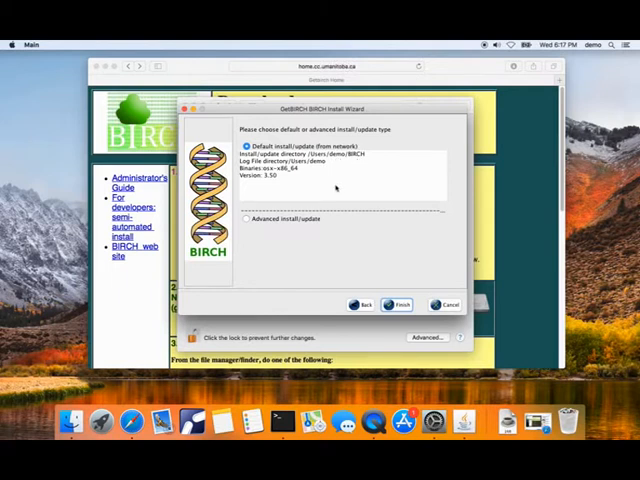
Preview the Advanced install options, go back, and finish with the default install to /Users/demo/BIRCH
{"action": "left_click", "coordinate": [245, 219]}
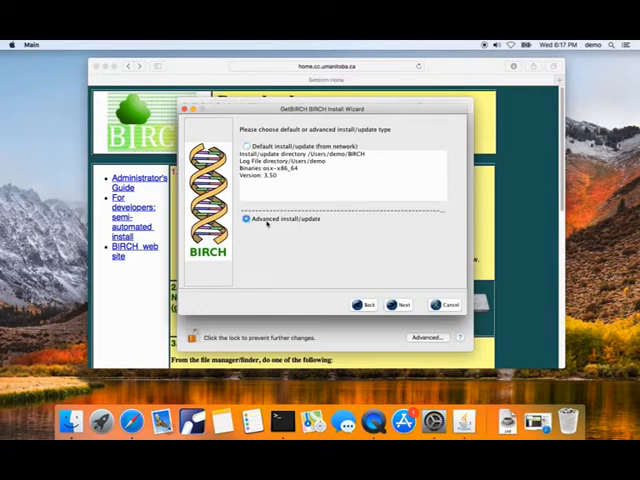
{"action": "left_click", "coordinate": [403, 304]}
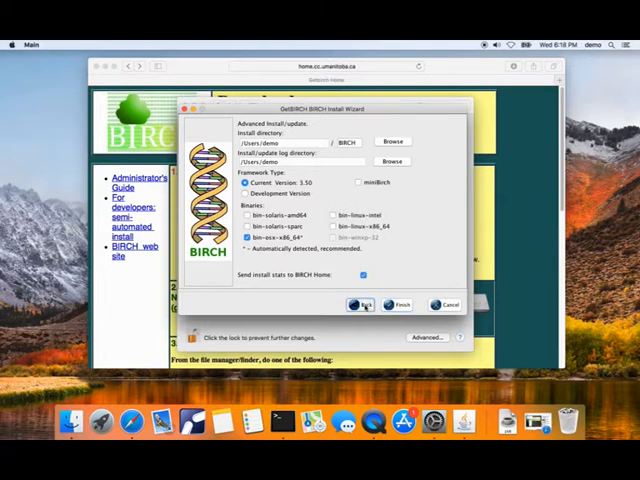
{"action": "left_click", "coordinate": [361, 304]}
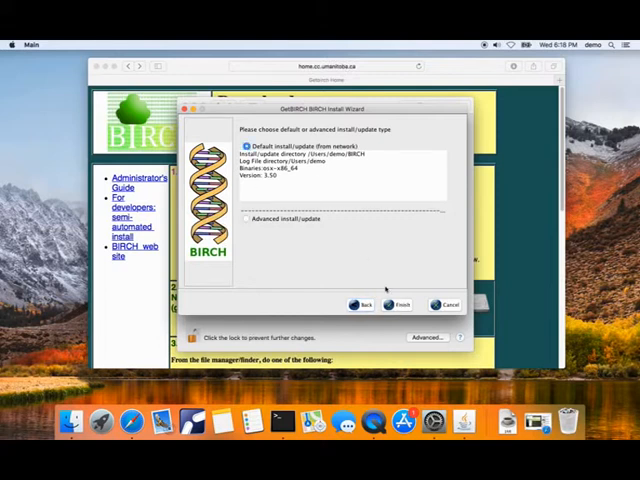
{"action": "left_click", "coordinate": [401, 304]}
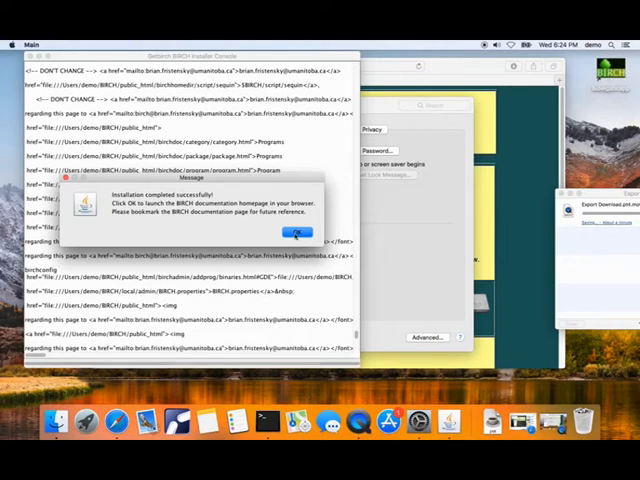
Dismiss the 'Installation completed successfully' and log-out-and-back-in messages
{"action": "left_click", "coordinate": [295, 232]}
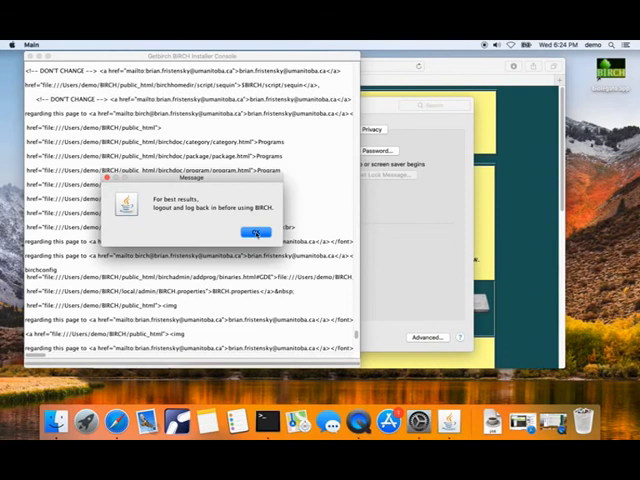
{"action": "left_click", "coordinate": [254, 232]}
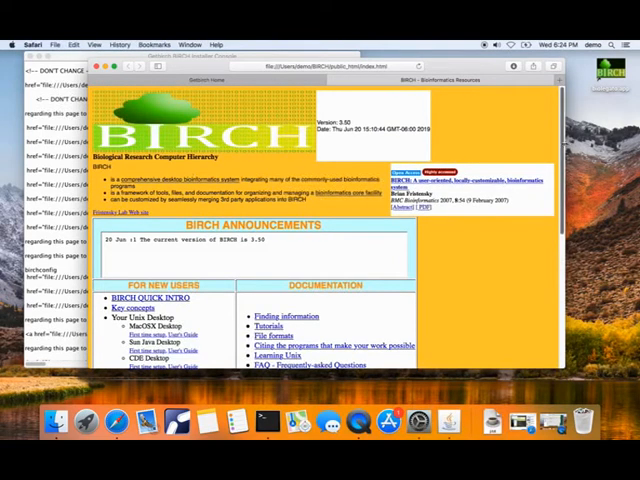
{"action": "scroll", "scroll_direction": "down", "scroll_amount": 3}
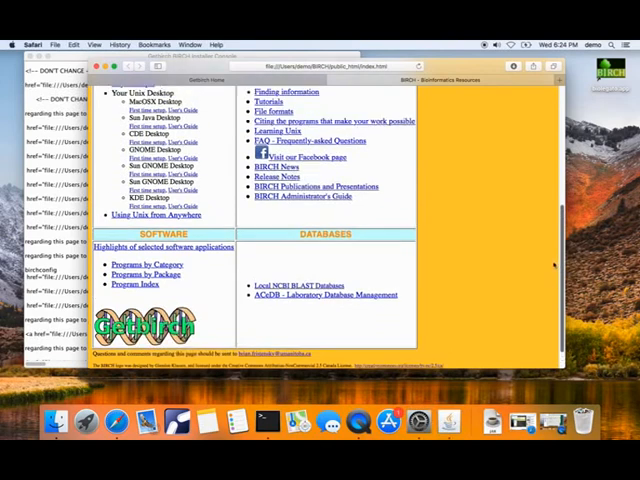
{"action": "scroll", "scroll_direction": "up", "scroll_amount": 3}
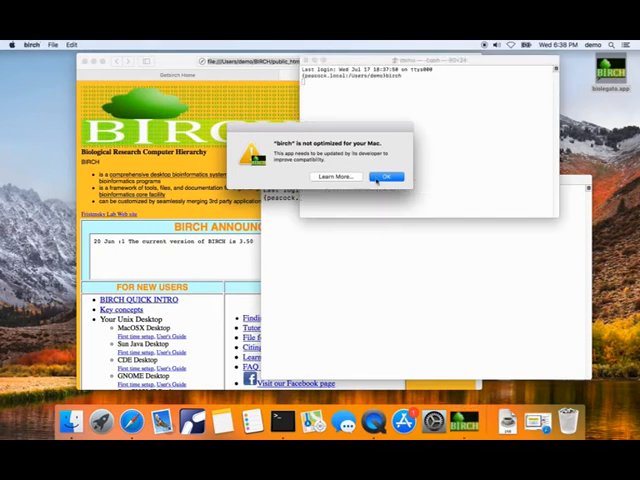
Dismiss the compatibility warning, close the Genomics tools menu, and open the File menu
{"action": "left_click", "coordinate": [386, 177]}
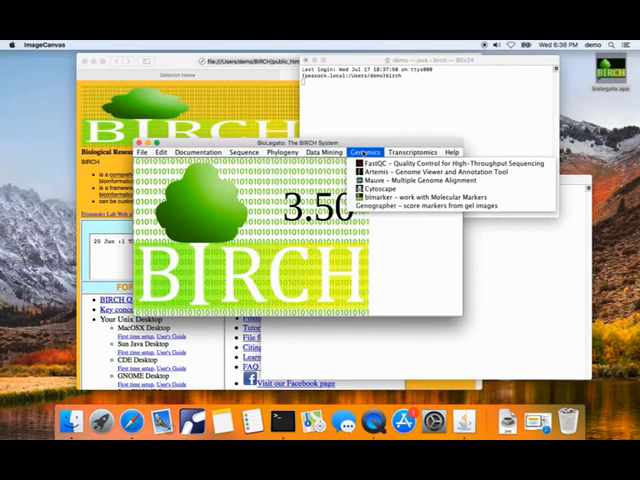
{"action": "mouse_move", "coordinate": [440, 161]}
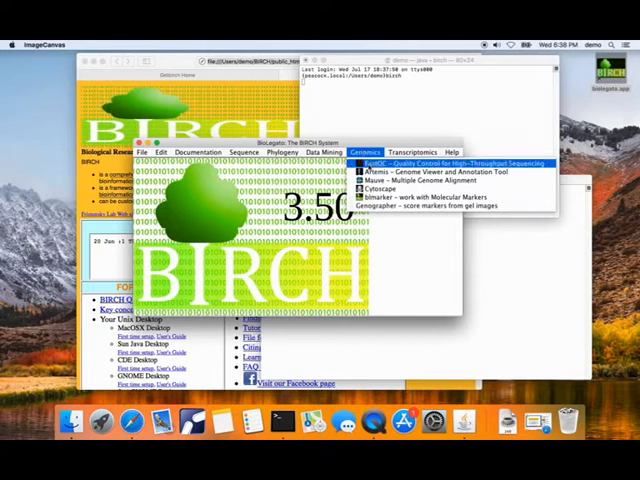
{"action": "mouse_move", "coordinate": [430, 173]}
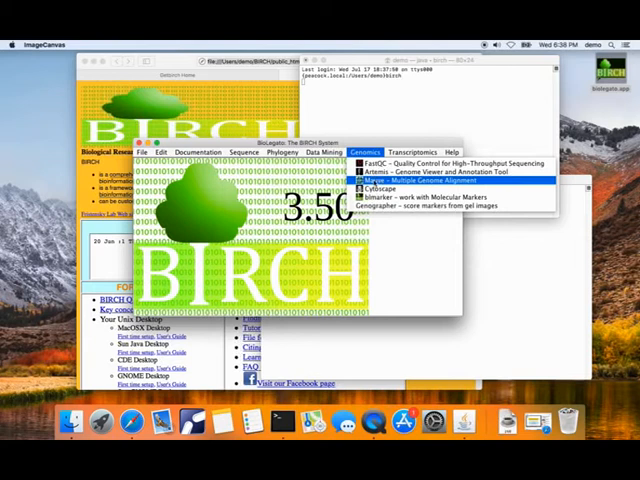
{"action": "left_click", "coordinate": [373, 151]}
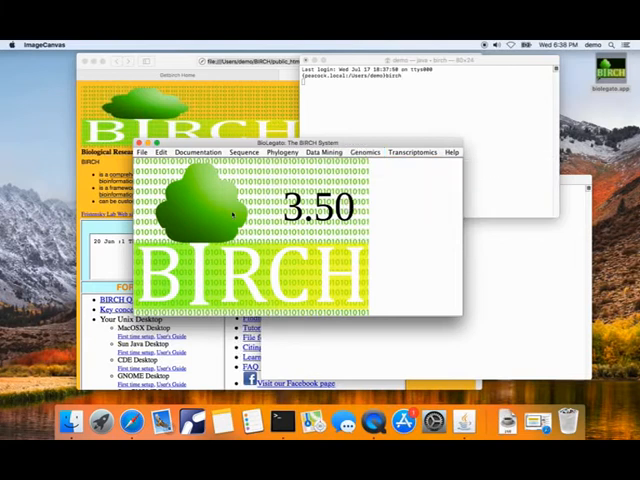
{"action": "left_click", "coordinate": [140, 152]}
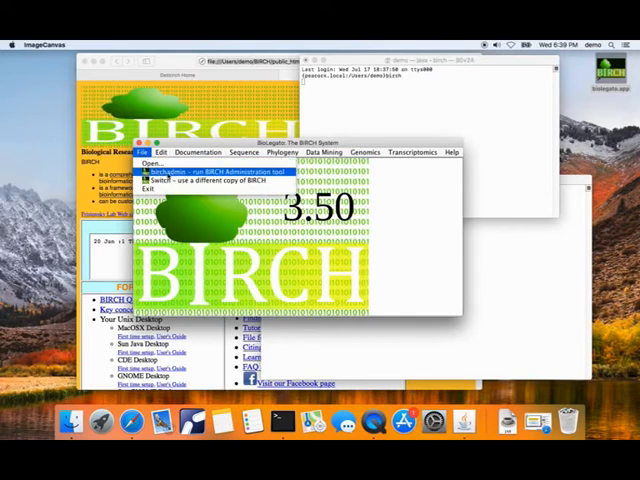
Launch birchadmin and open Preferences > BLHelper to choose BioLegato helper applications
{"action": "left_click", "coordinate": [200, 171]}
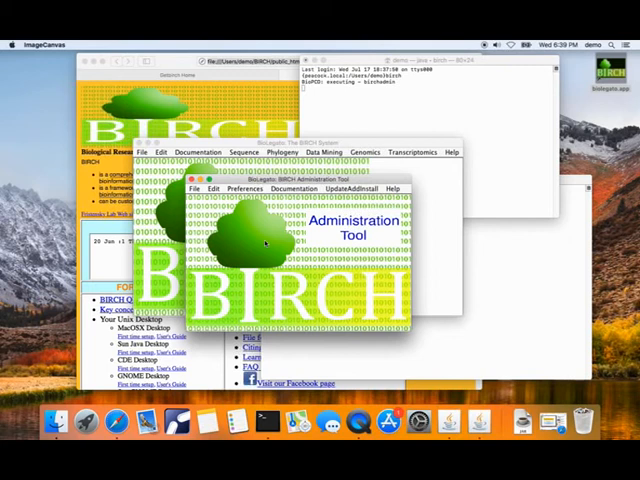
{"action": "mouse_move", "coordinate": [261, 217]}
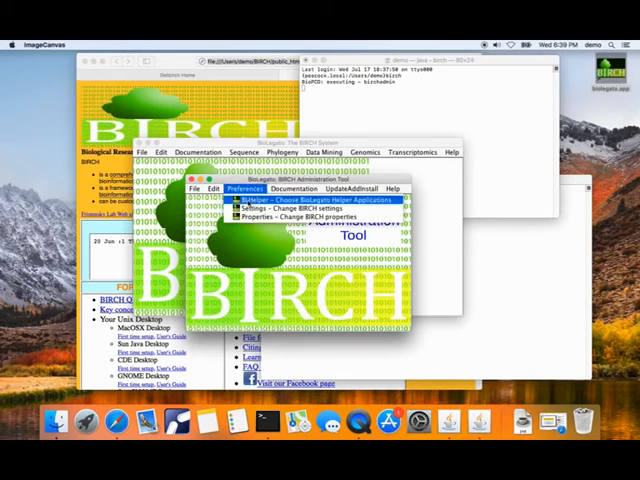
{"action": "left_click", "coordinate": [313, 199]}
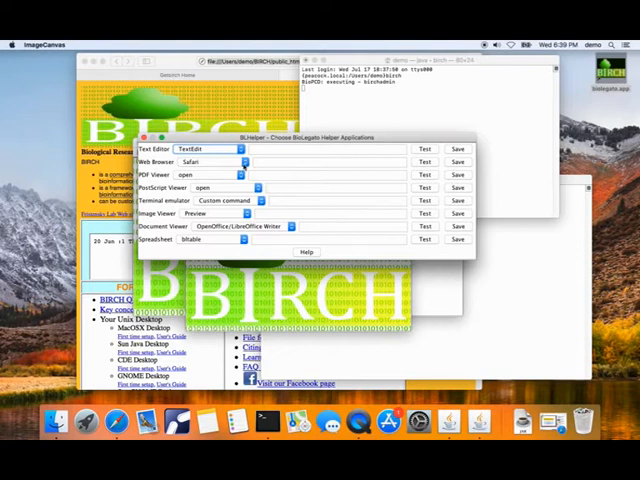
Keep Safari as web browser and LibreOffice Writer as document viewer, then test it
{"action": "left_click", "coordinate": [215, 161]}
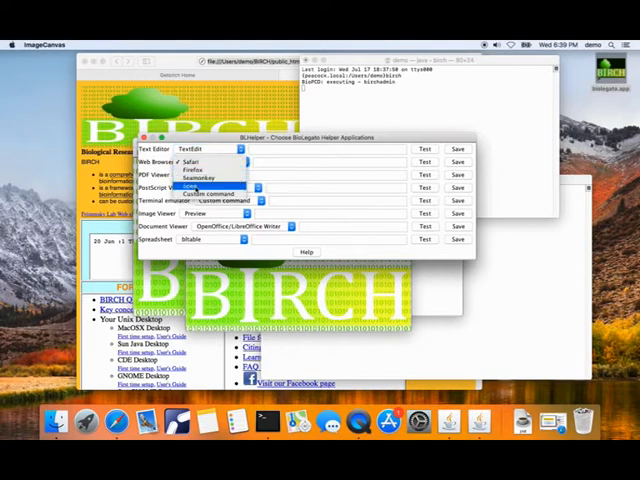
{"action": "left_click", "coordinate": [185, 162]}
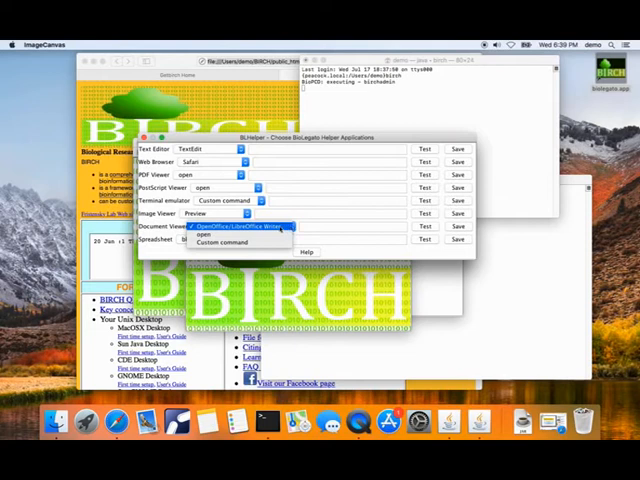
{"action": "left_click", "coordinate": [240, 225]}
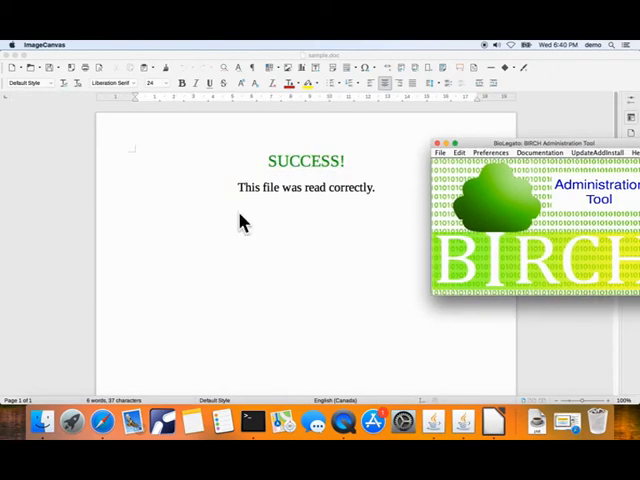
{"action": "mouse_move", "coordinate": [237, 217]}
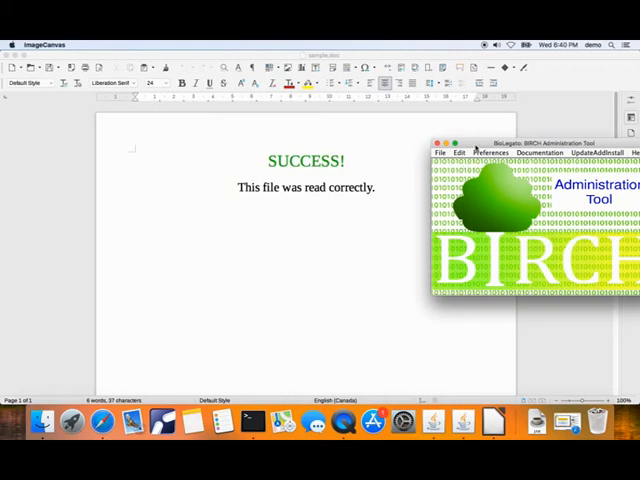
Drag the BIRCH Administration Tool window back into view after the Writer test
{"action": "left_click_drag", "start_coordinate": [510, 140], "coordinate": [405, 206]}
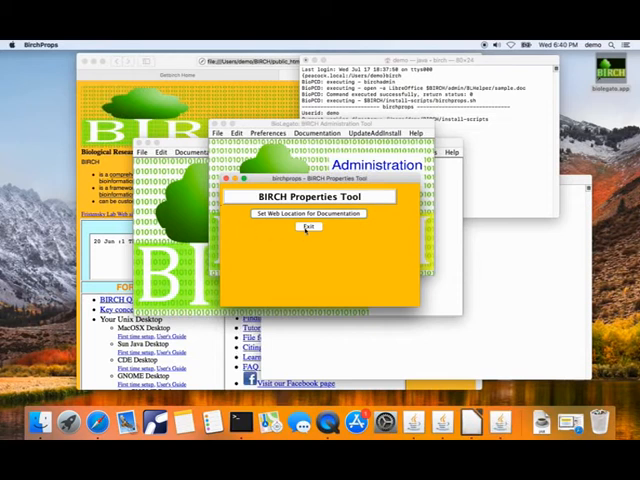
Exit the BIRCH Properties Tool and start Update BIRCH to reach the install wizard
{"action": "left_click", "coordinate": [310, 227]}
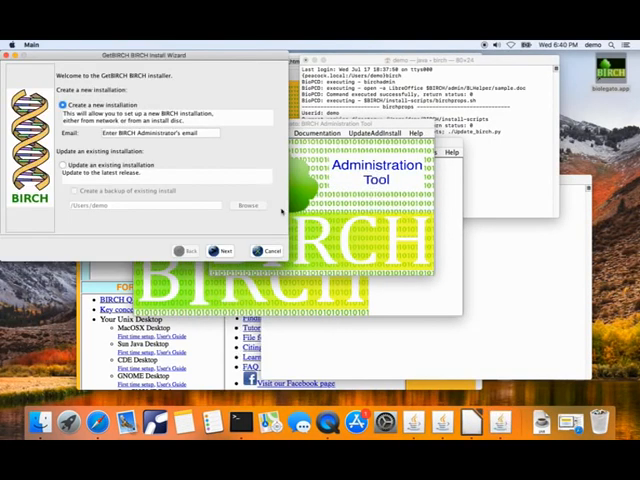
Choose updating the existing /Users/demo/BIRCH installation, cancel, and switch to Safari
{"action": "left_click", "coordinate": [64, 164]}
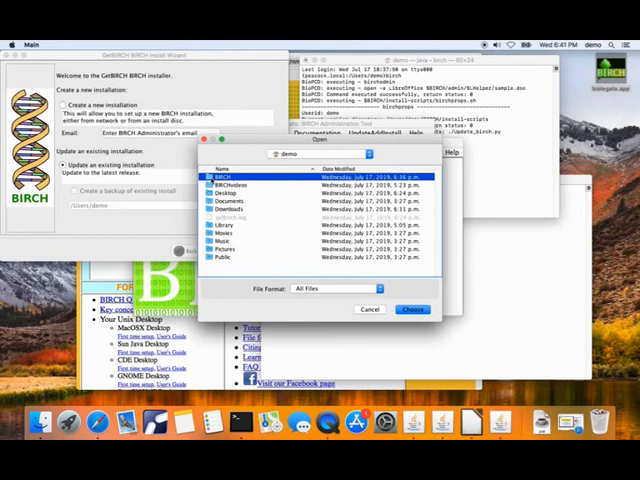
{"action": "mouse_move", "coordinate": [268, 247]}
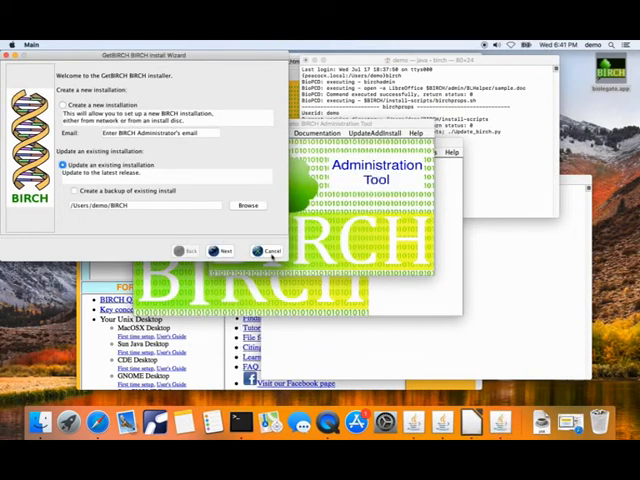
{"action": "left_click", "coordinate": [272, 250]}
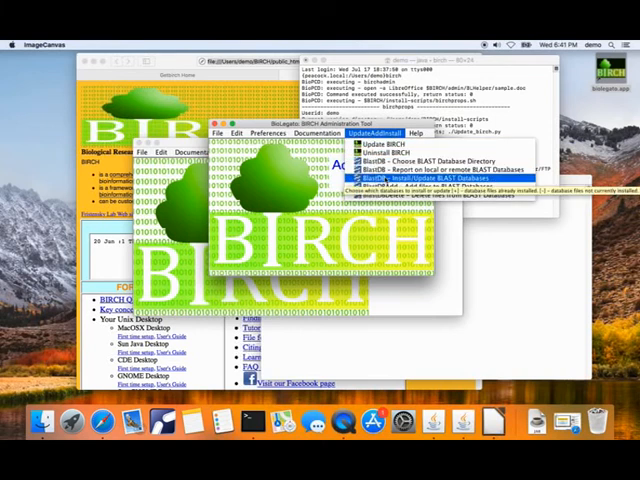
{"action": "left_click", "coordinate": [268, 133]}
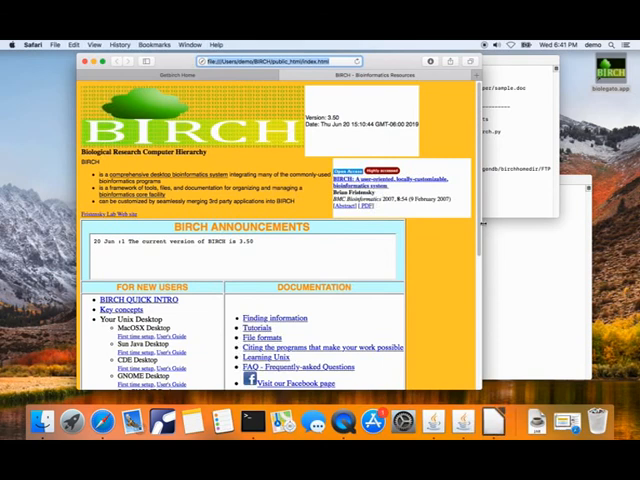
Scroll the BIRCH home page down to the DOCUMENTATION section
{"action": "scroll", "scroll_direction": "down", "scroll_amount": 3}
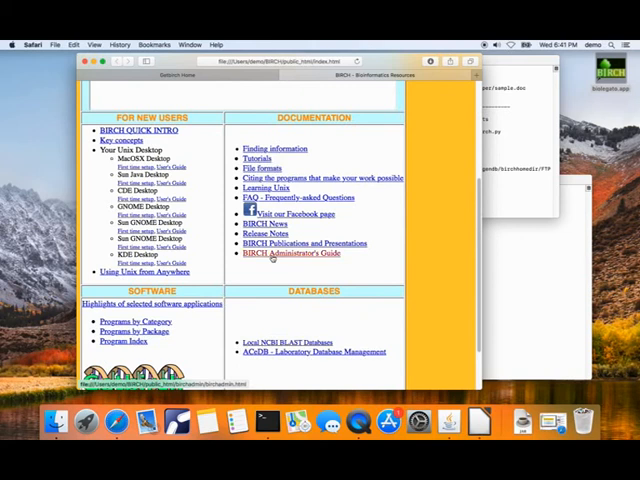
Follow the BIRCH Administrator's Guide link and scroll to the Local Customization topics
{"action": "left_click", "coordinate": [288, 252]}
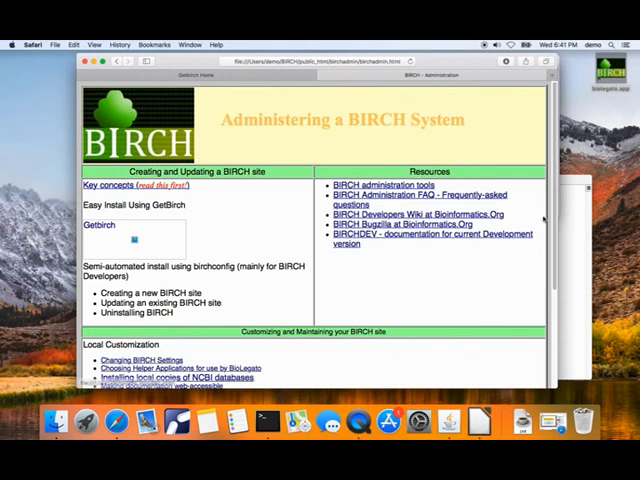
{"action": "scroll", "scroll_direction": "down", "scroll_amount": 3}
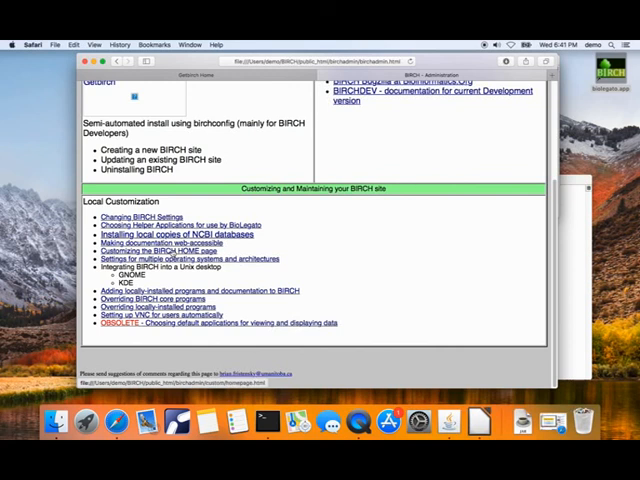
{"action": "mouse_move", "coordinate": [178, 234]}
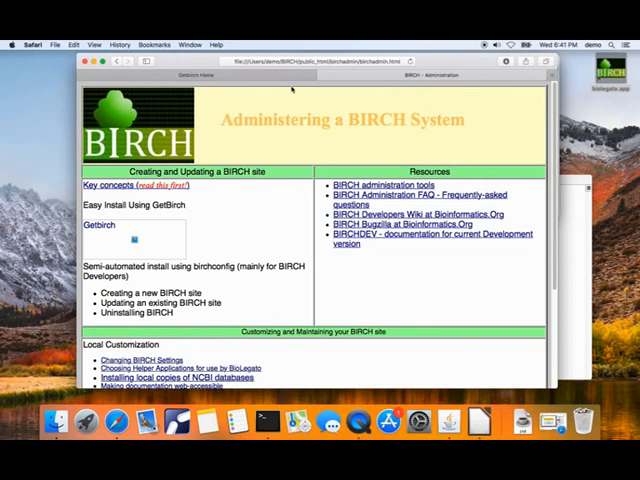
{"action": "mouse_move", "coordinate": [323, 75]}
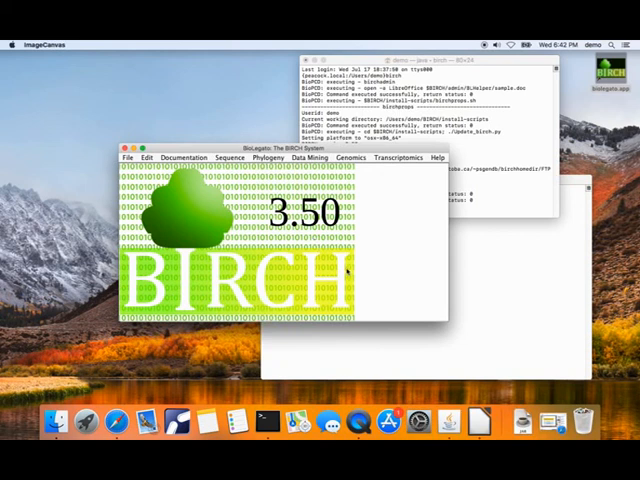
{"action": "mouse_move", "coordinate": [100, 155]}
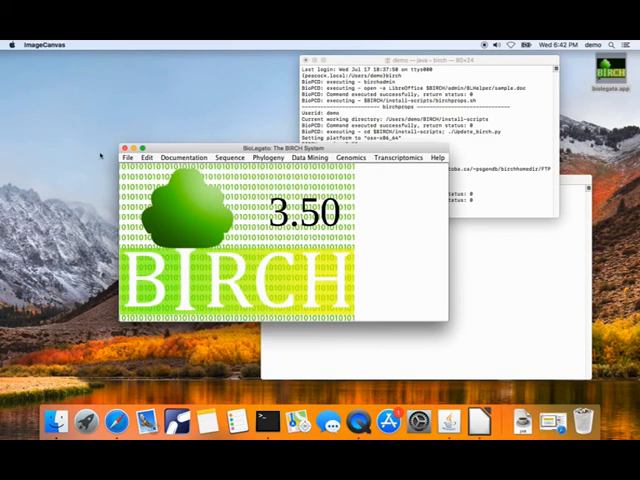
Open the File menu of the BioLegato BIRCH System launcher
{"action": "left_click", "coordinate": [128, 157]}
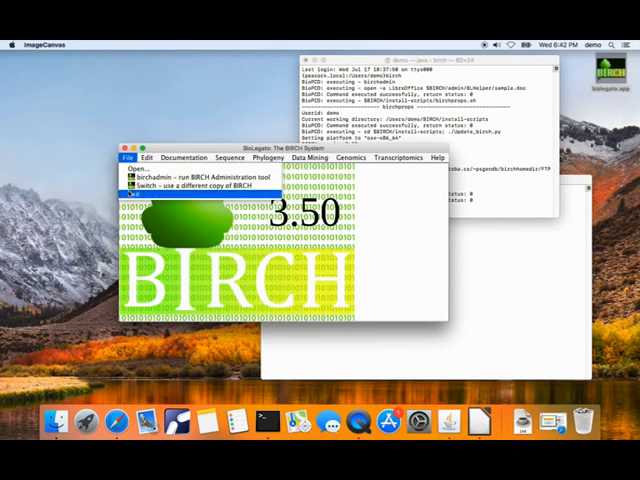